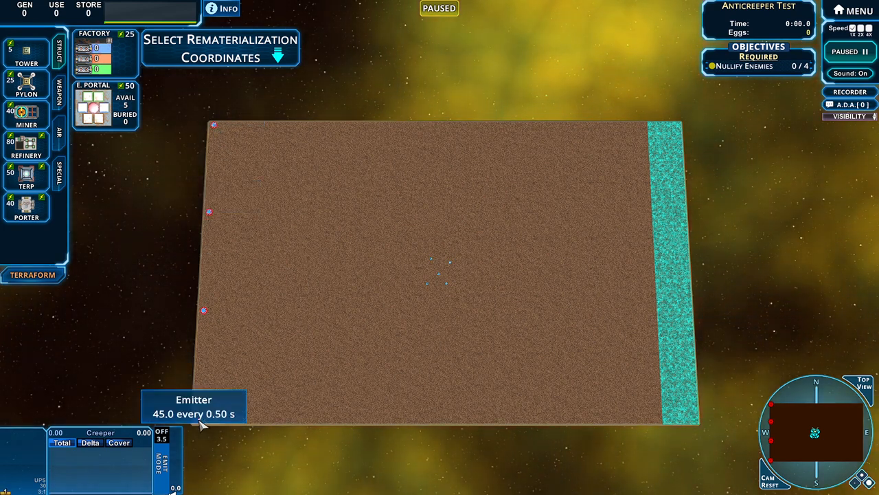
mouse_move(237, 442)
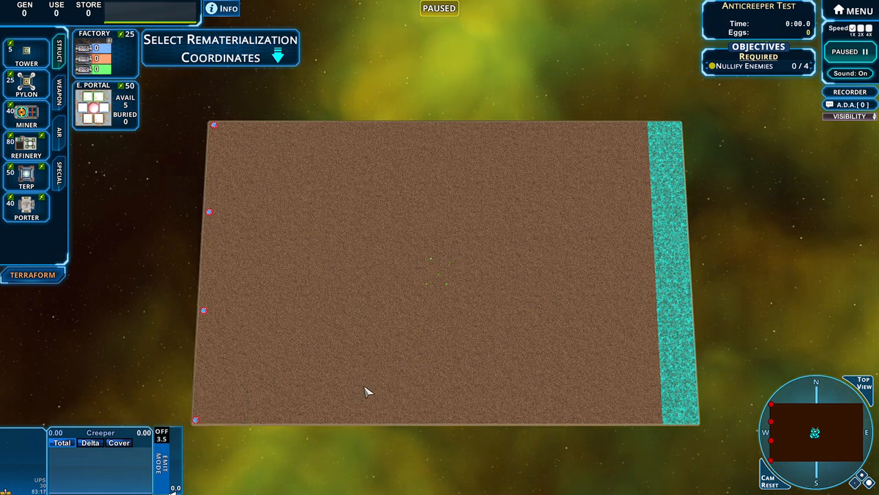
mouse_move(395, 362)
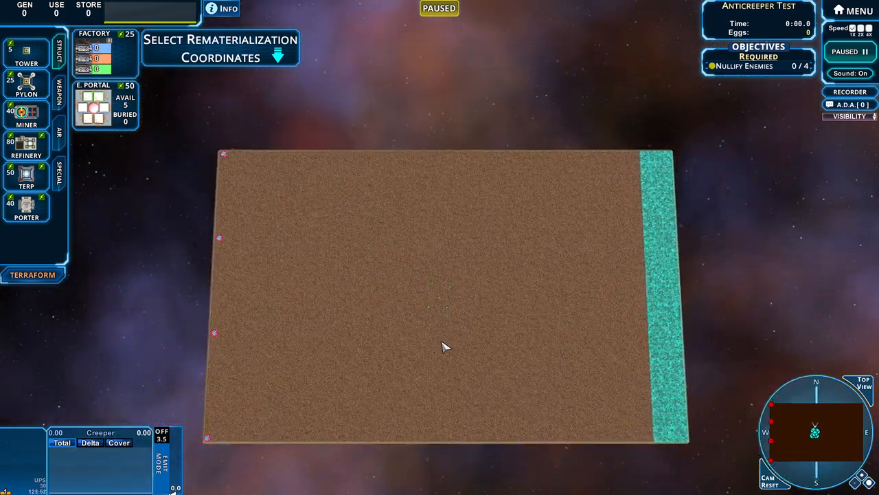
mouse_move(473, 351)
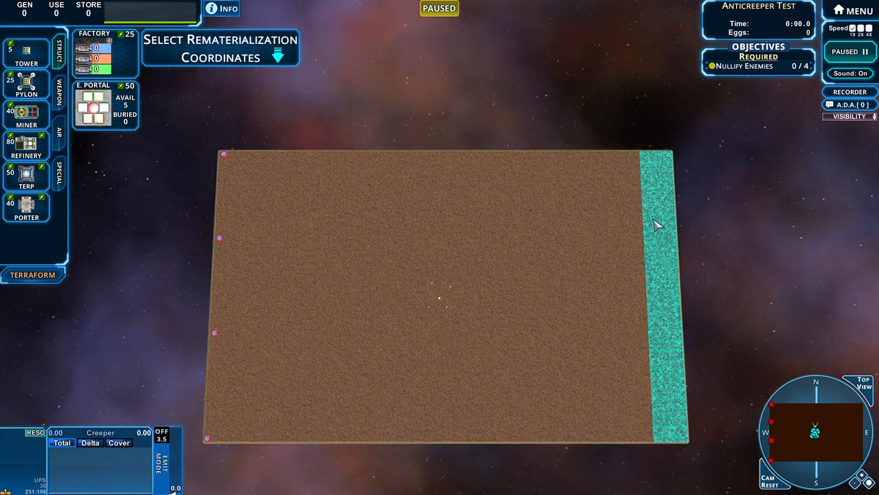
mouse_move(728, 269)
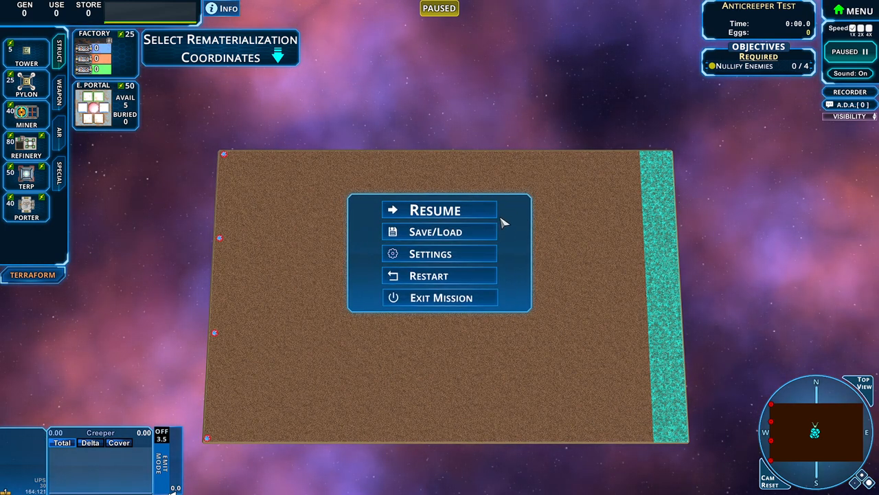
- Load the saved Anticreeper Test run with the base built along the right side
click(436, 209)
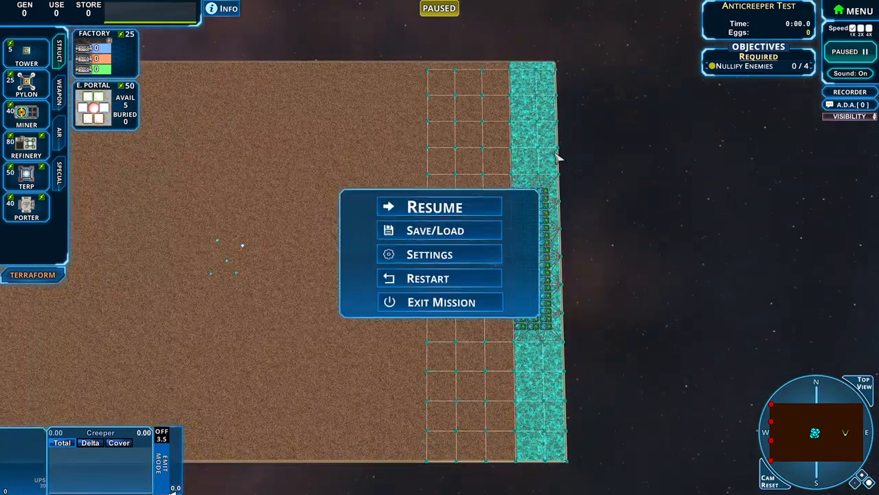
- Resume the map and unpause so creeper starts flowing toward the base
click(435, 207)
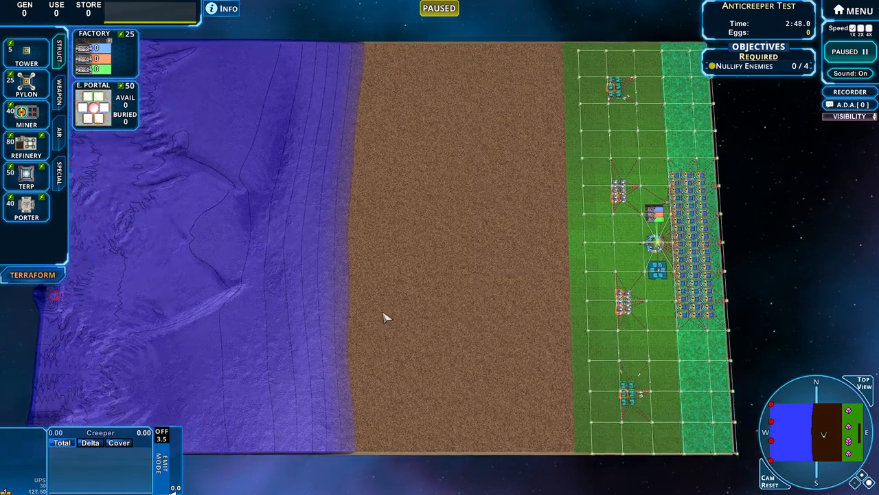
click(850, 52)
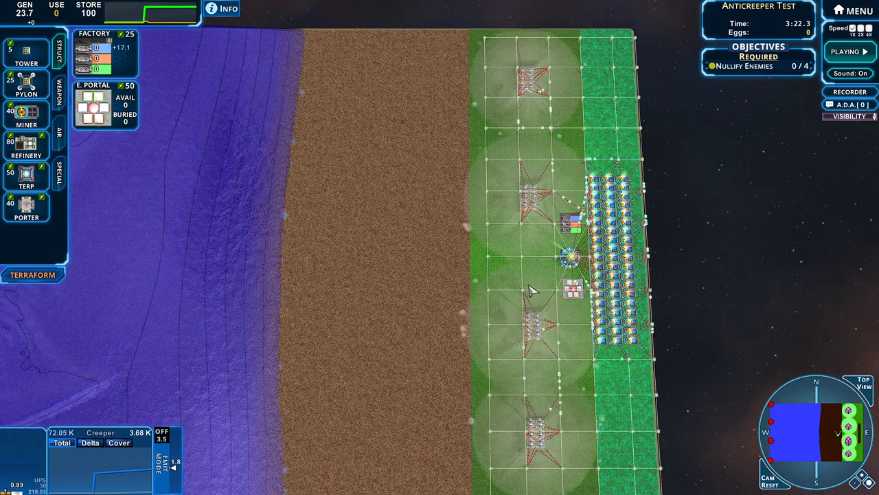
mouse_move(498, 344)
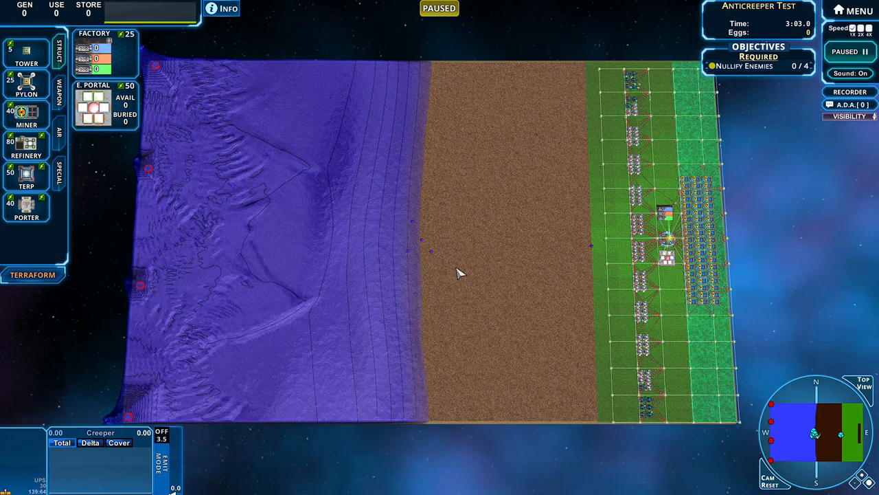
mouse_move(707, 278)
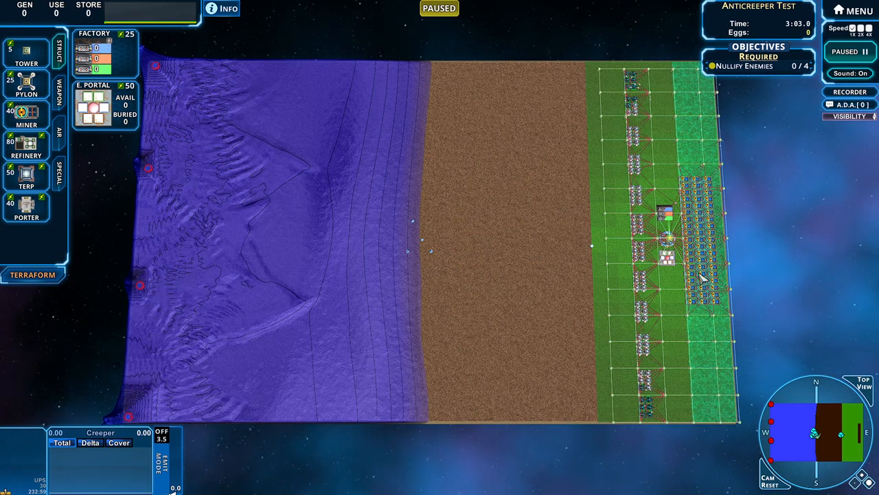
mouse_move(656, 267)
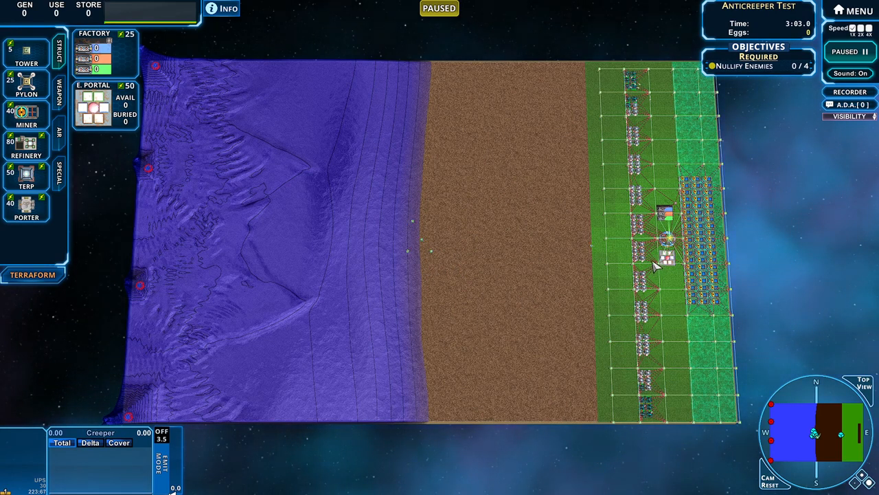
- Unpause the miner-line run and select the ERN Portal in the base
click(850, 52)
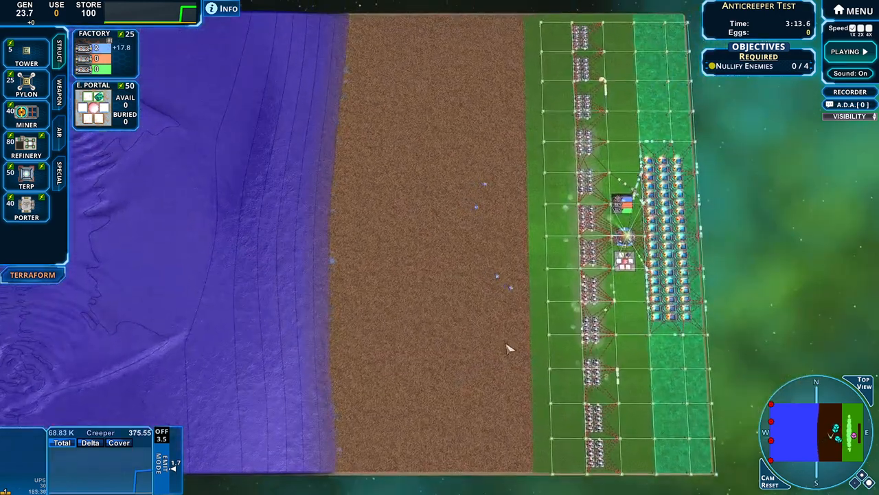
click(624, 263)
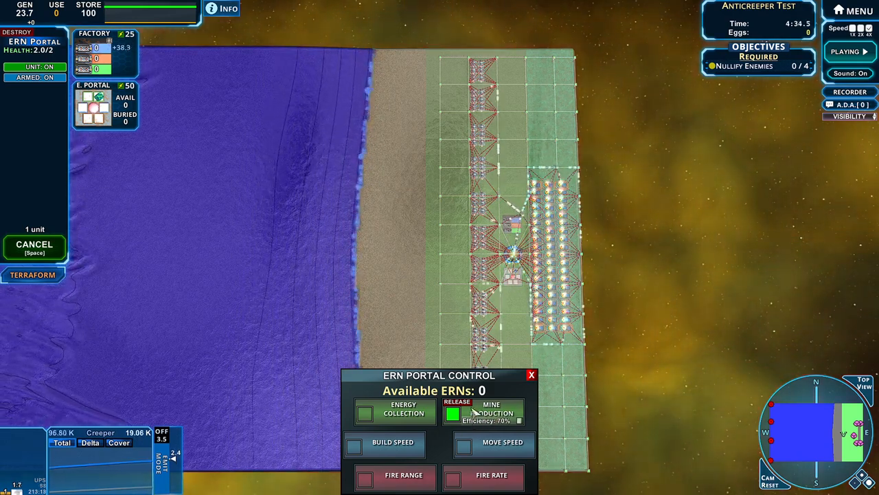
mouse_move(116, 59)
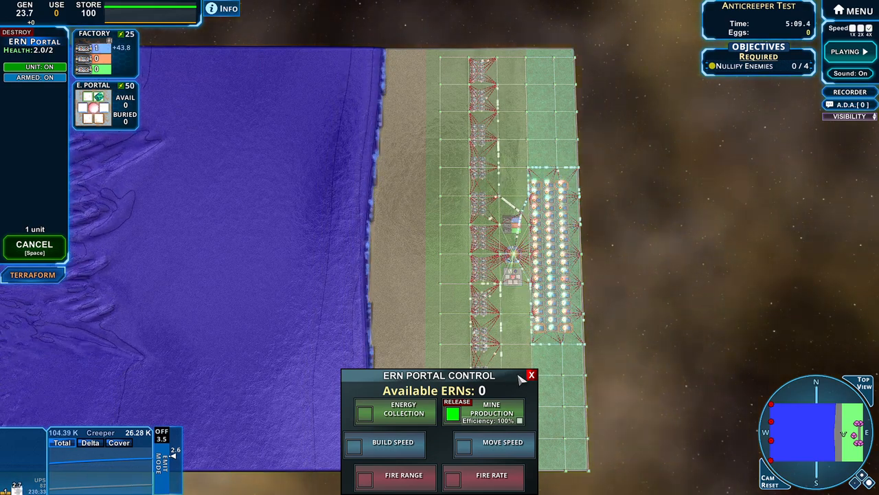
- Close the ERN Portal Control window and watch creeper press the base's edge
click(531, 375)
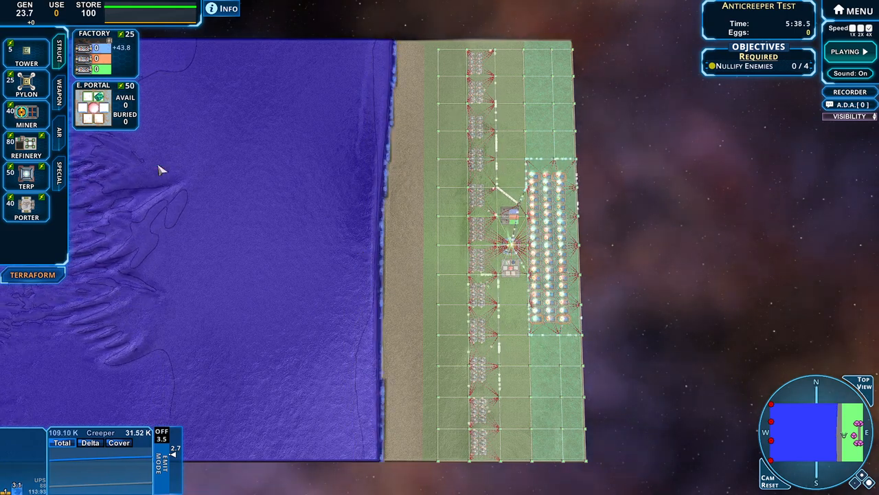
mouse_move(124, 57)
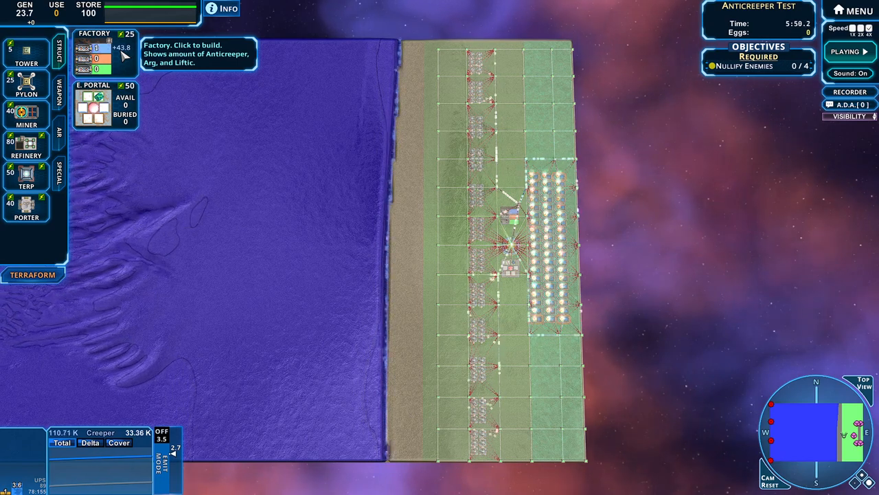
mouse_move(292, 295)
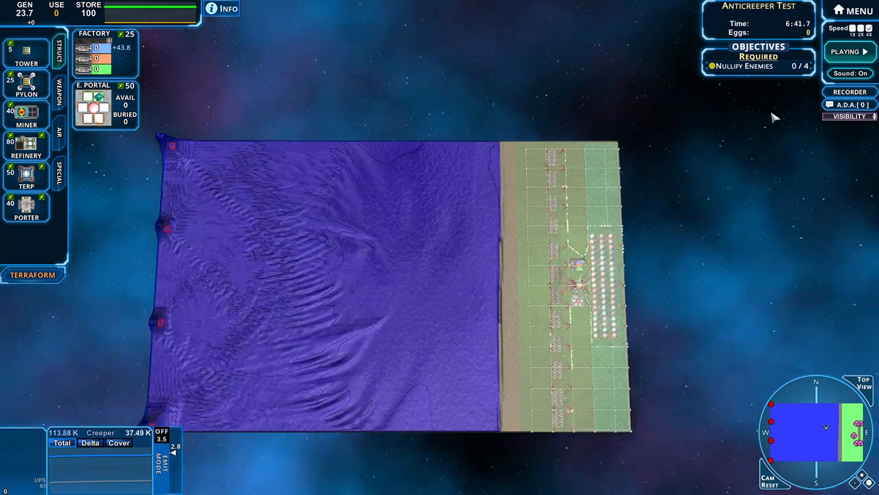
- Play back the run in the recorder and drag the timeline ahead
click(851, 91)
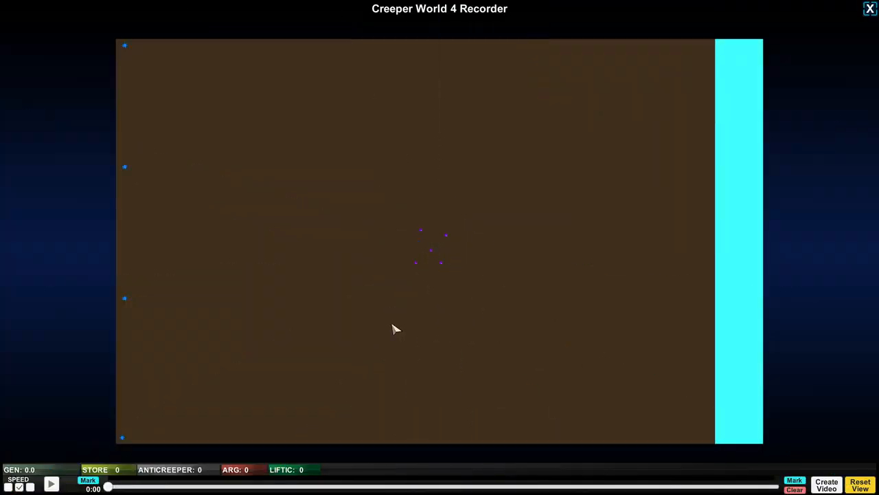
mouse_move(481, 342)
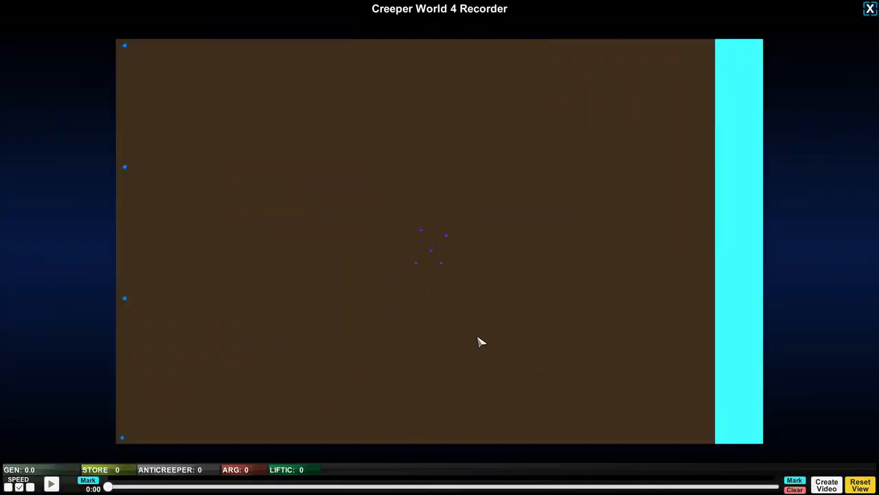
mouse_move(101, 403)
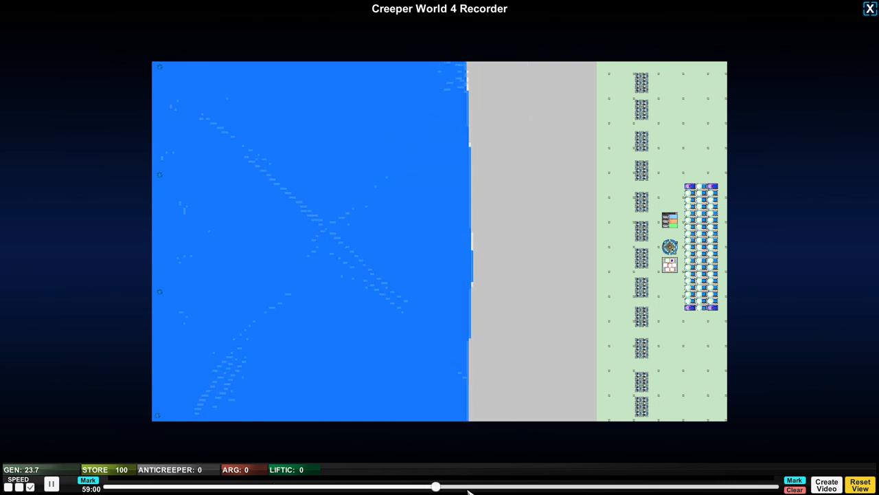
drag(436, 486, 479, 487)
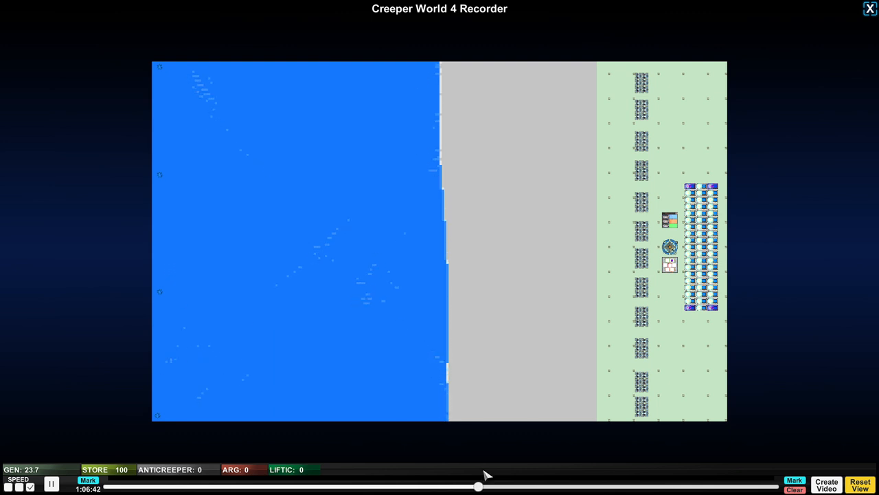